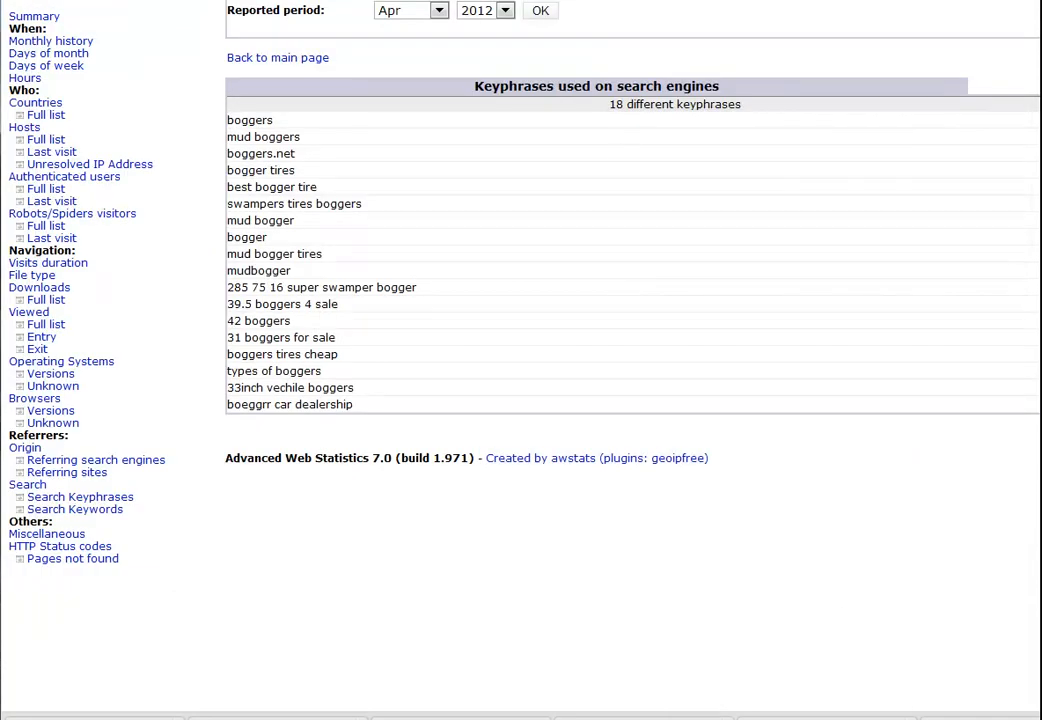
pyautogui.moveTo(320, 168)
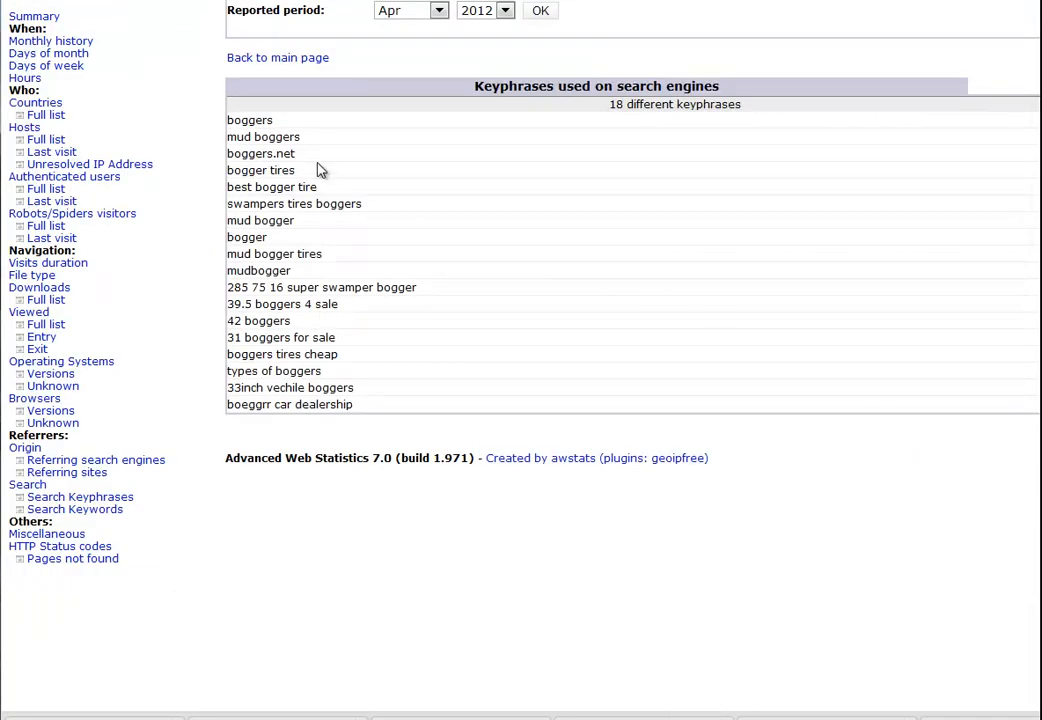
pyautogui.moveTo(295, 137)
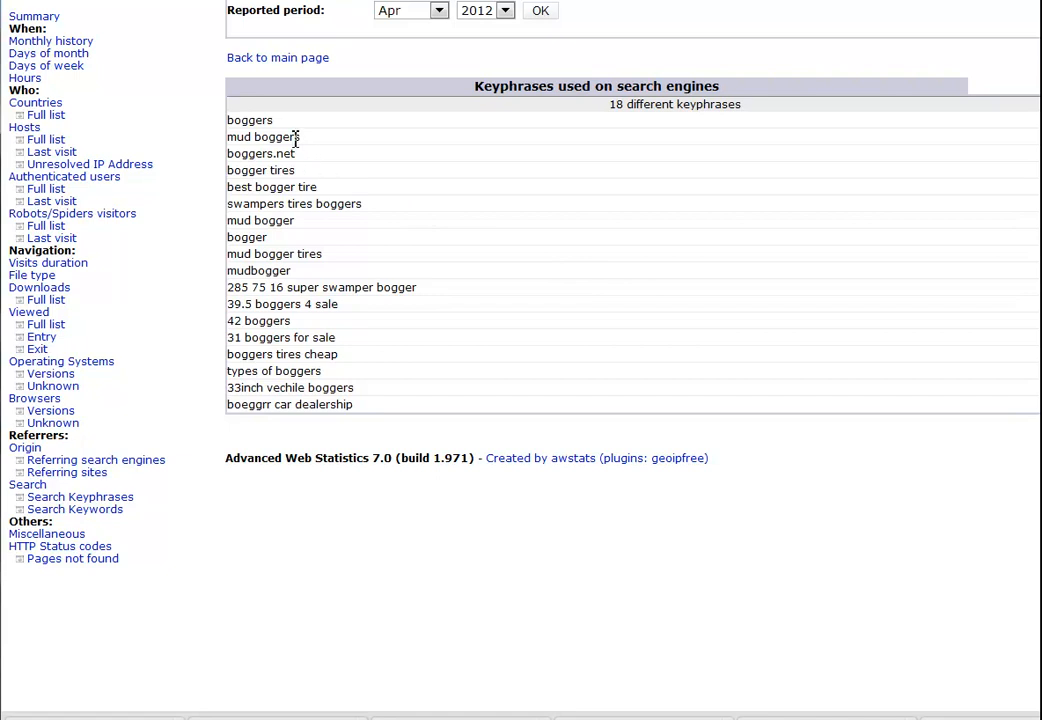
pyautogui.moveTo(335, 383)
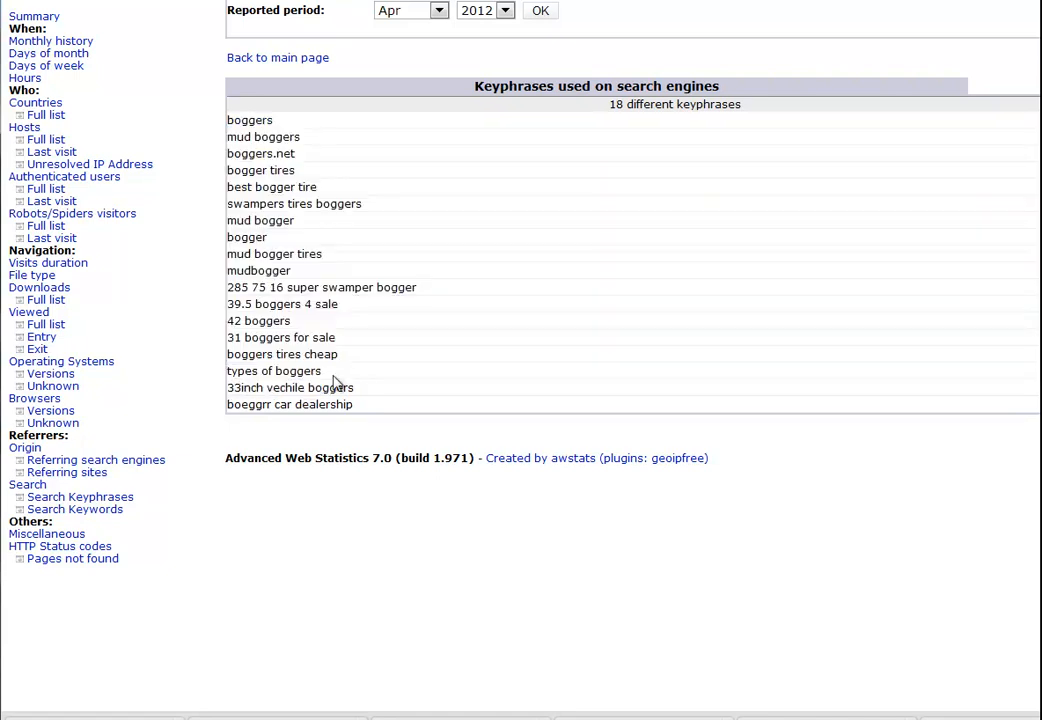
pyautogui.moveTo(485, 191)
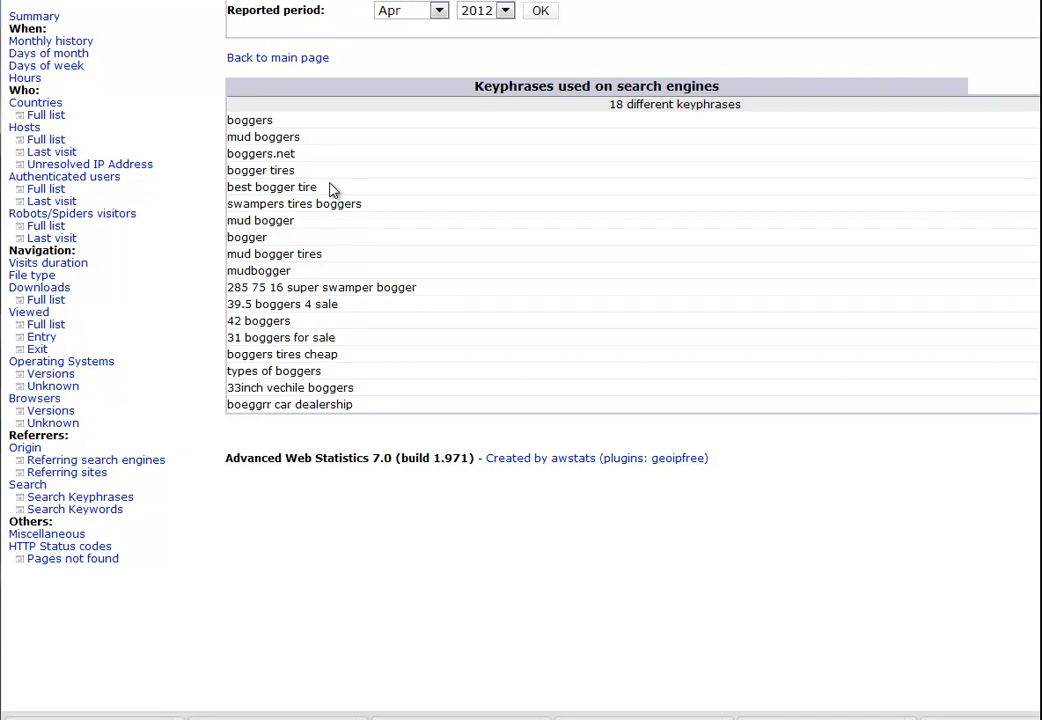
pyautogui.moveTo(305, 273)
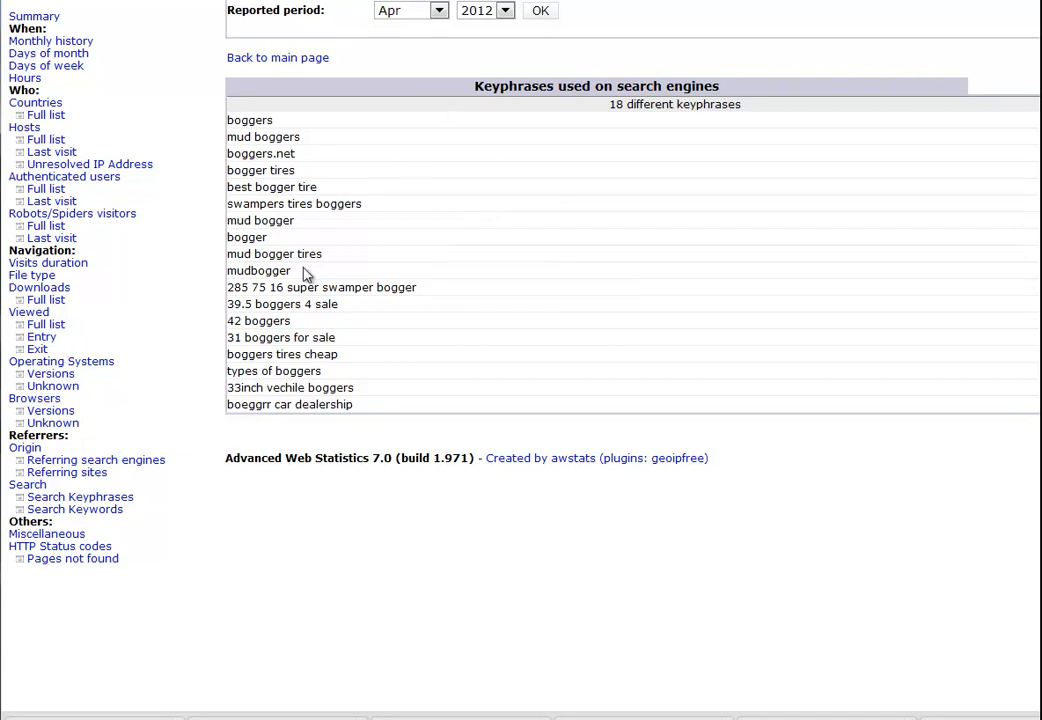
pyautogui.moveTo(570, 350)
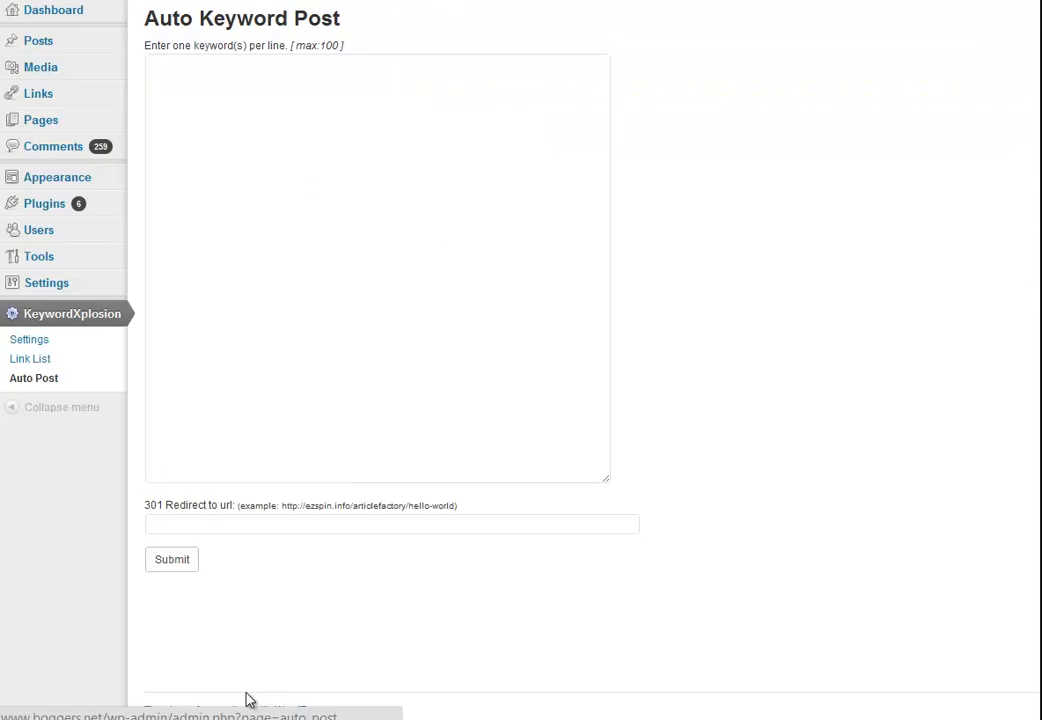
pyautogui.moveTo(239, 284)
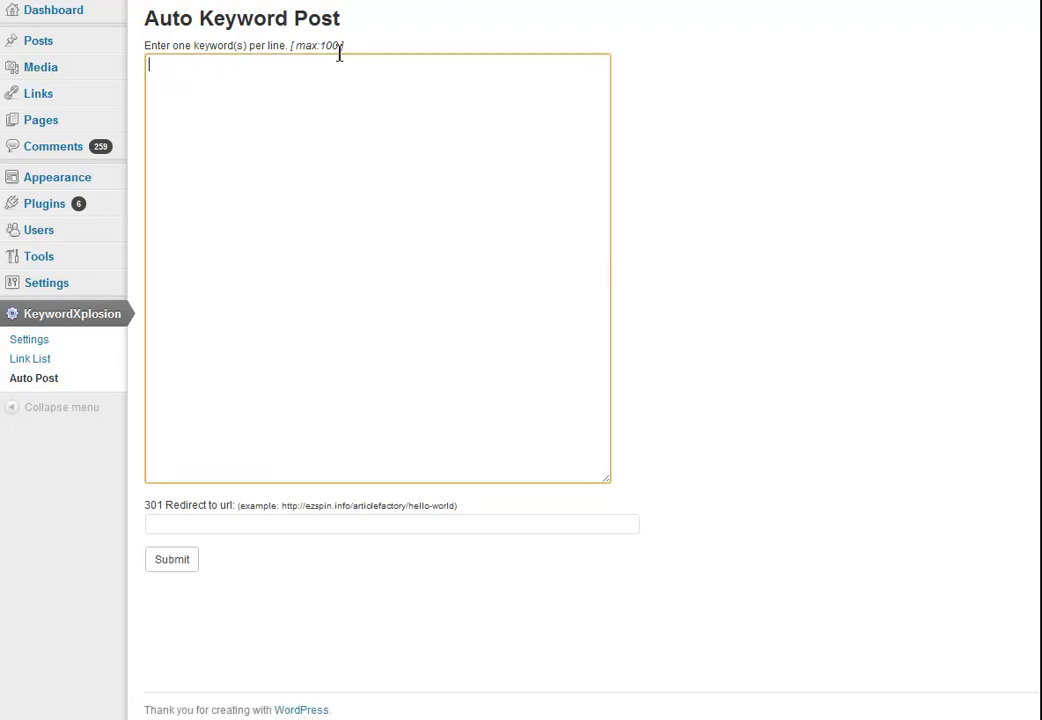
# Enter 'keyword' as the first line of the Auto Keyword Post keywords box, then open Link List.
pyautogui.write('key')
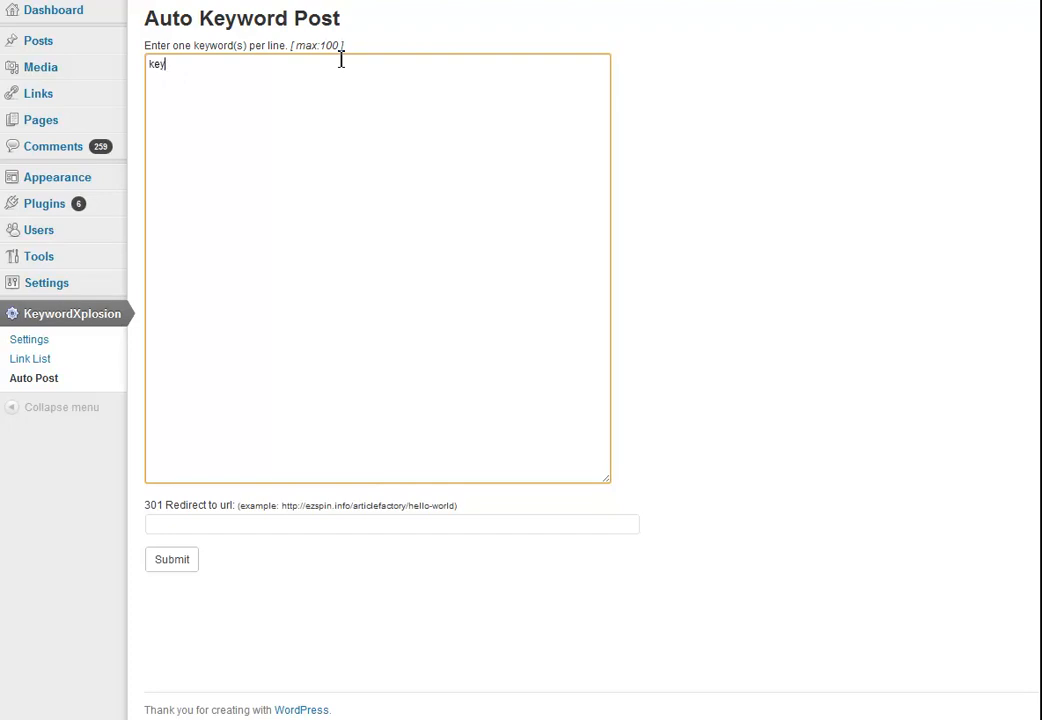
pyautogui.write('word')
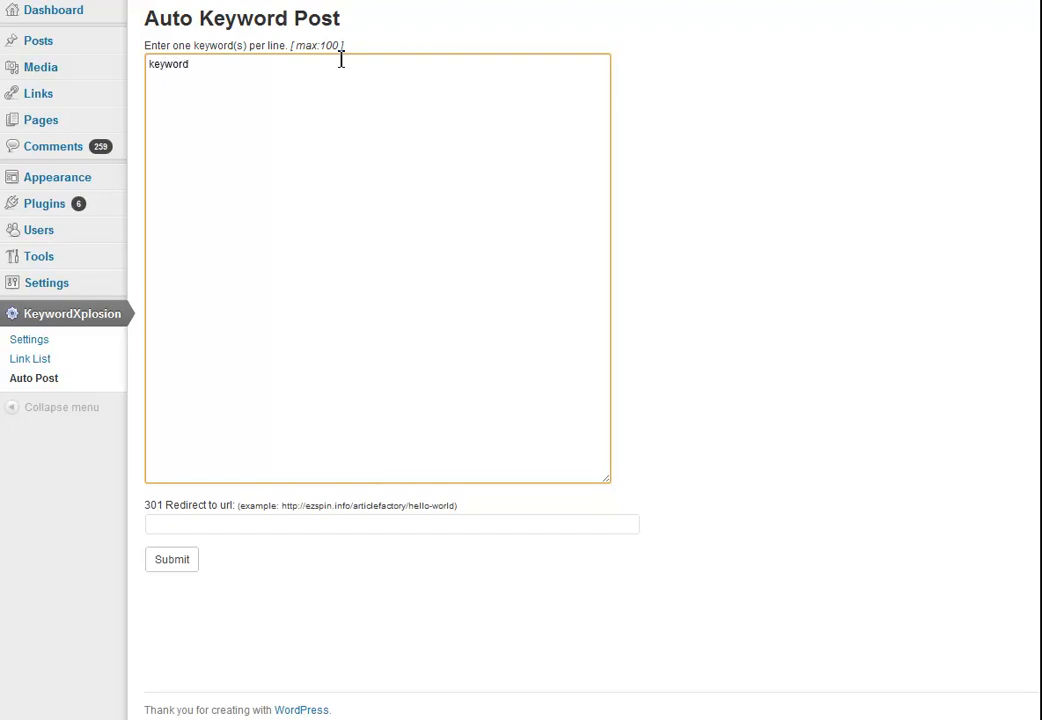
pyautogui.moveTo(334, 552)
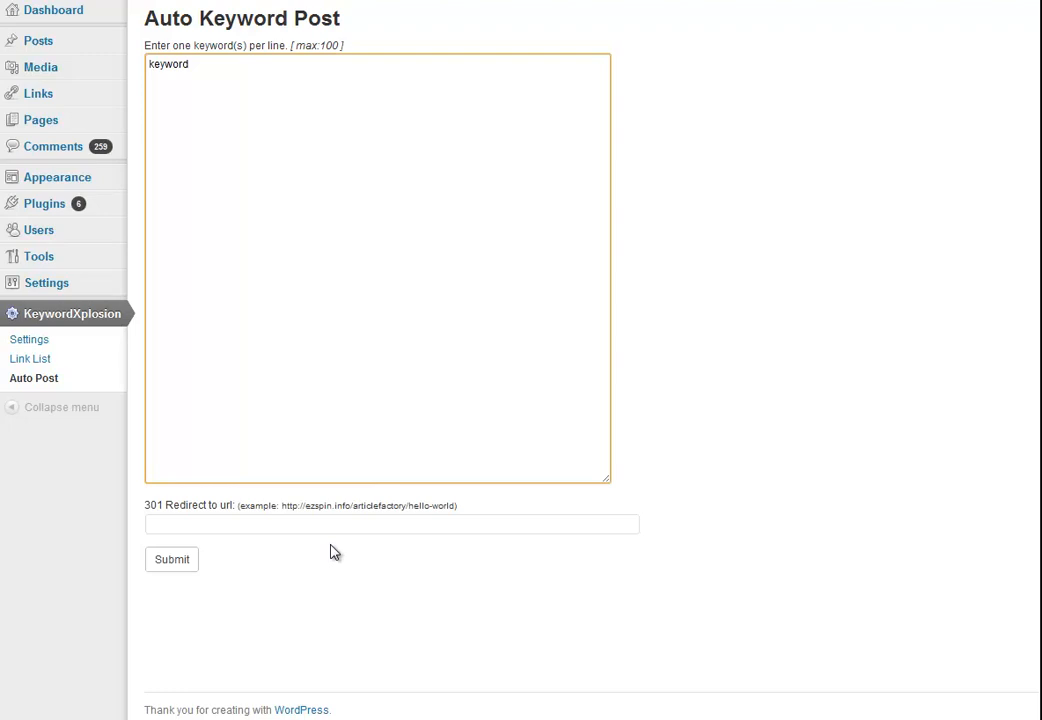
pyautogui.click(391, 524)
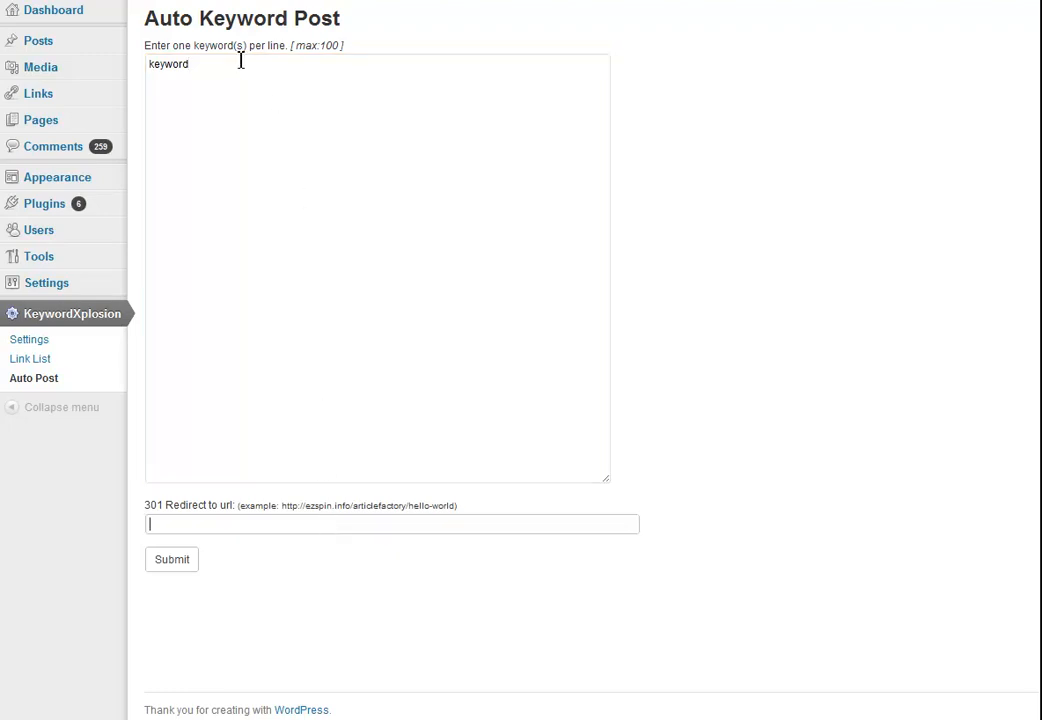
pyautogui.click(282, 262)
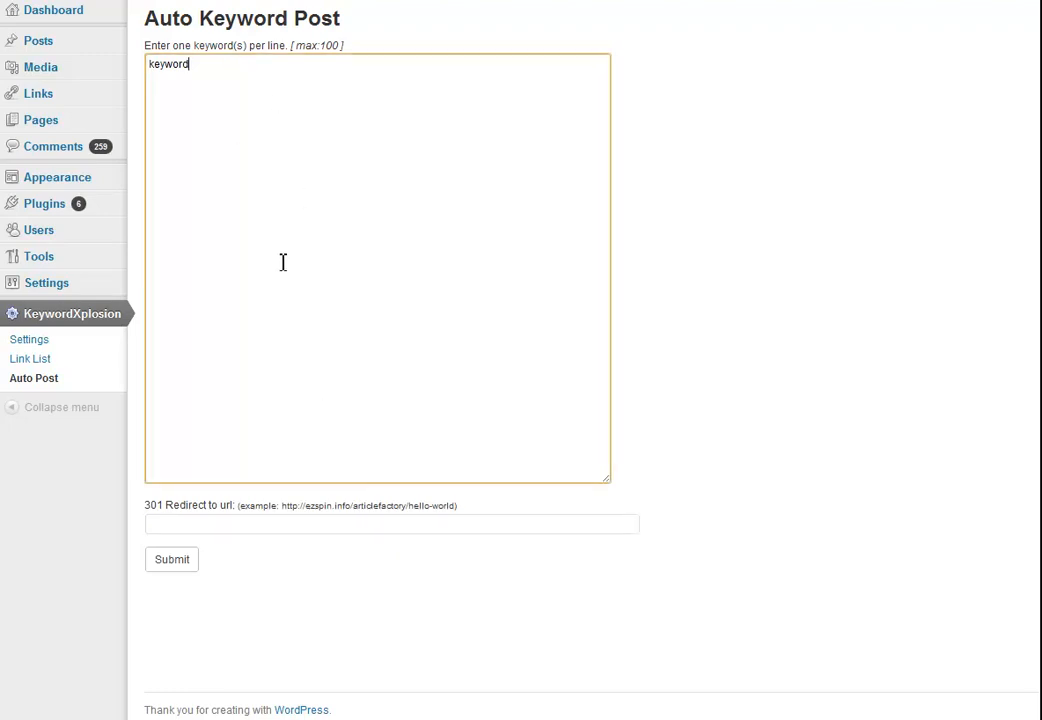
pyautogui.moveTo(30, 358)
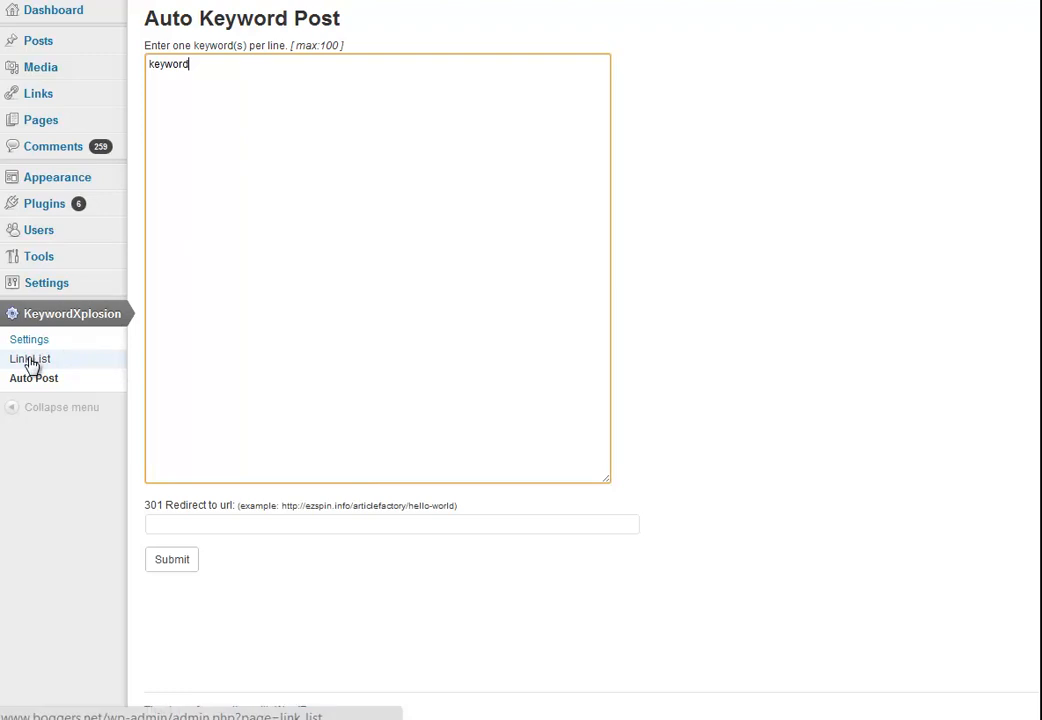
pyautogui.click(29, 358)
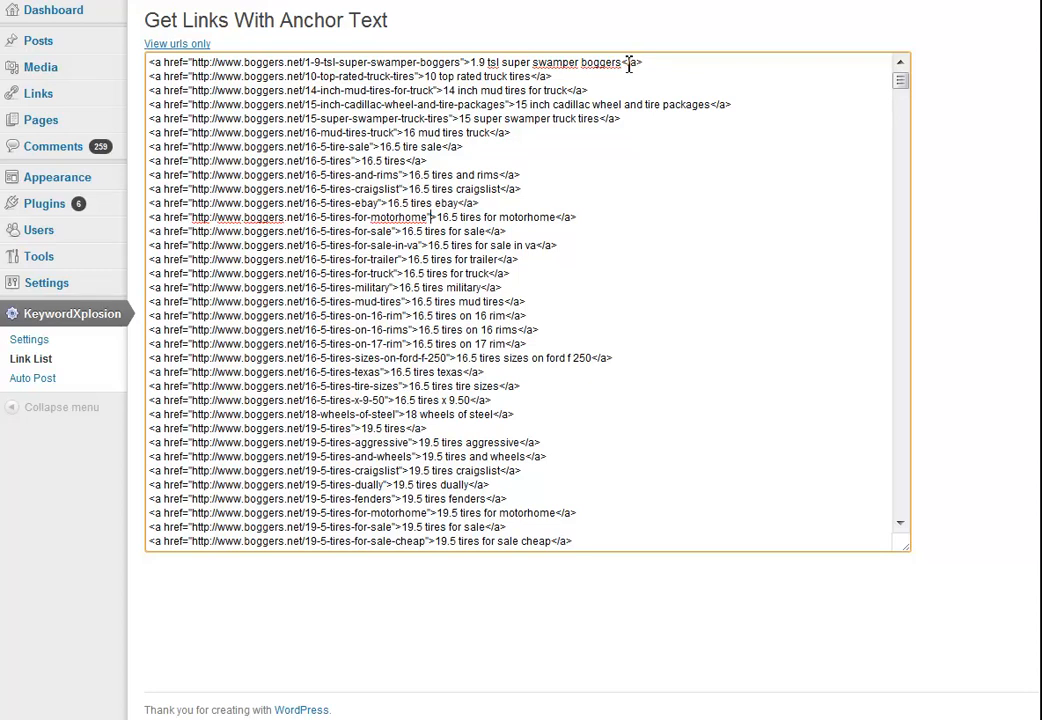
pyautogui.moveTo(185, 46)
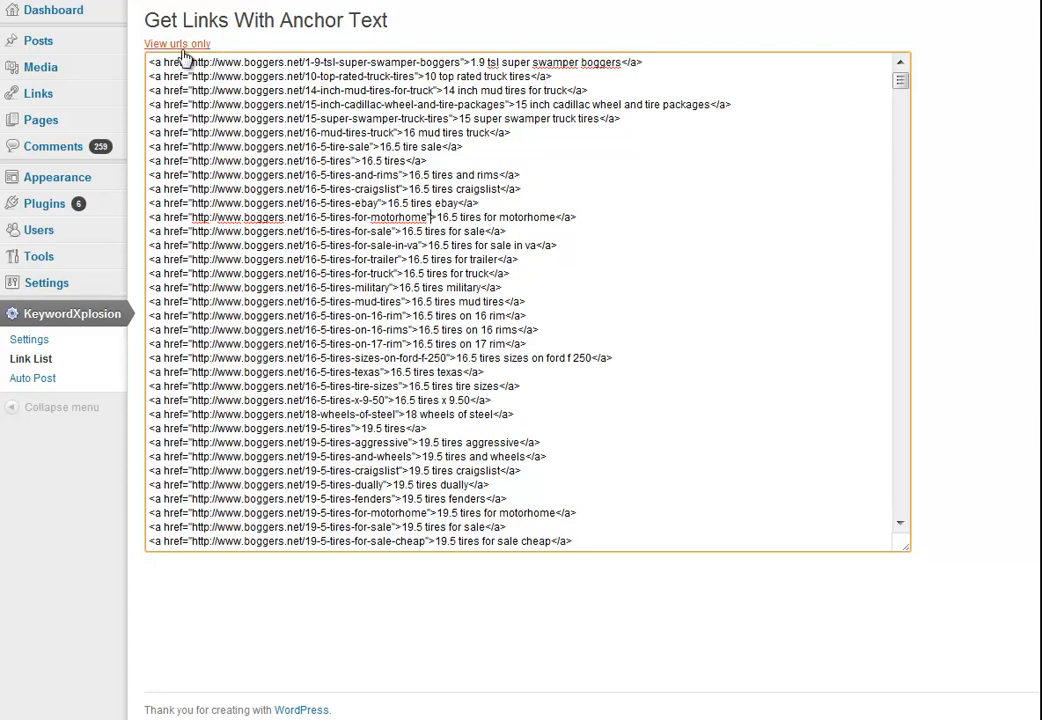
# Switch the KeywordXplosion link list to 'View urls only'.
pyautogui.click(178, 44)
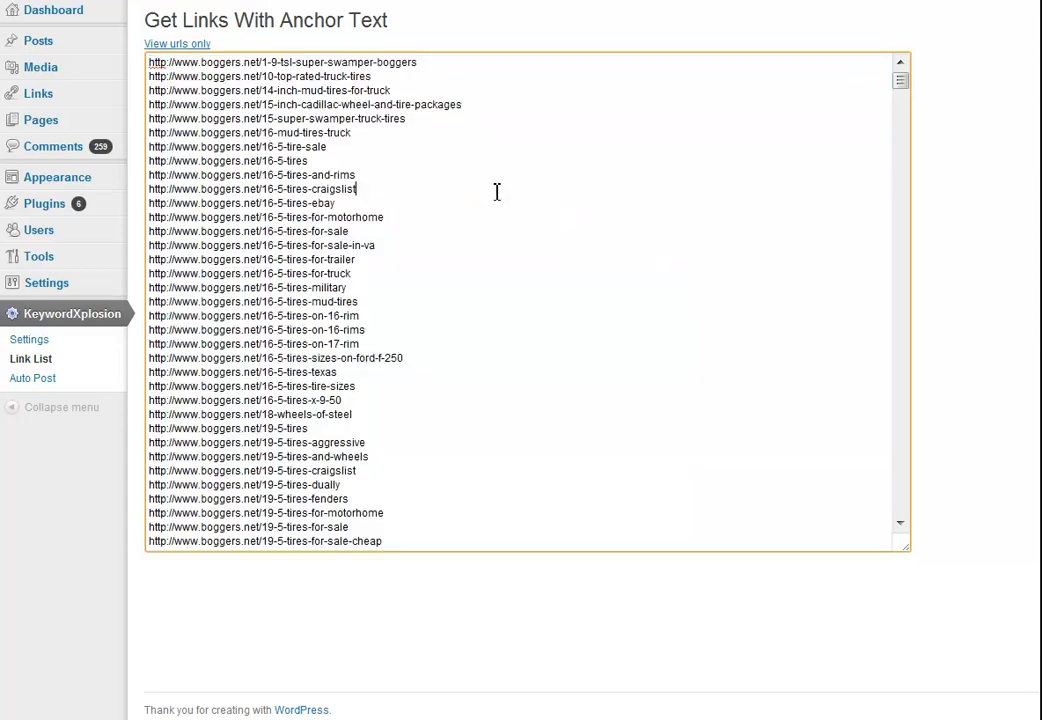
pyautogui.moveTo(385, 305)
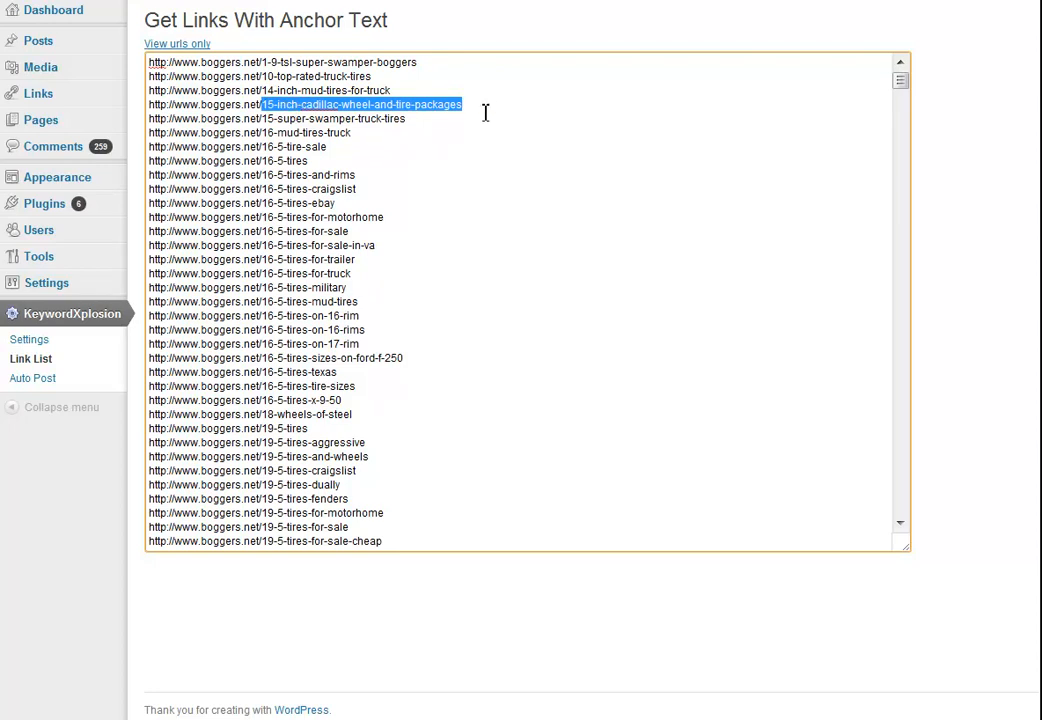
# Inspect a page slug in the plain boggers.net URL list.
pyautogui.click(465, 104)
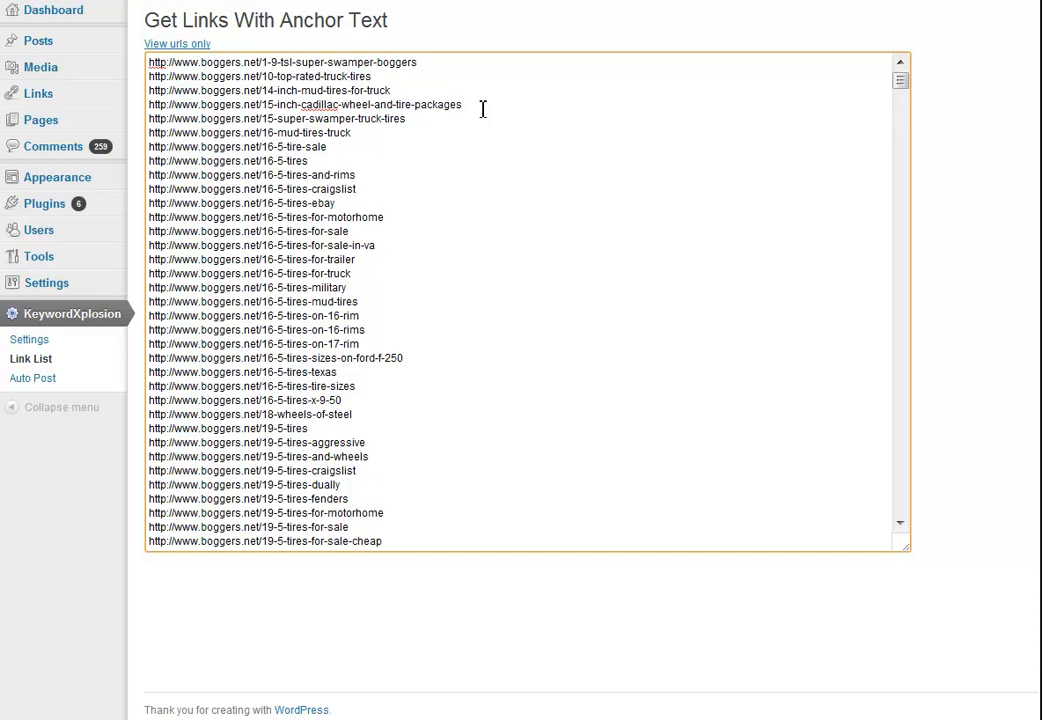
pyautogui.click(482, 108)
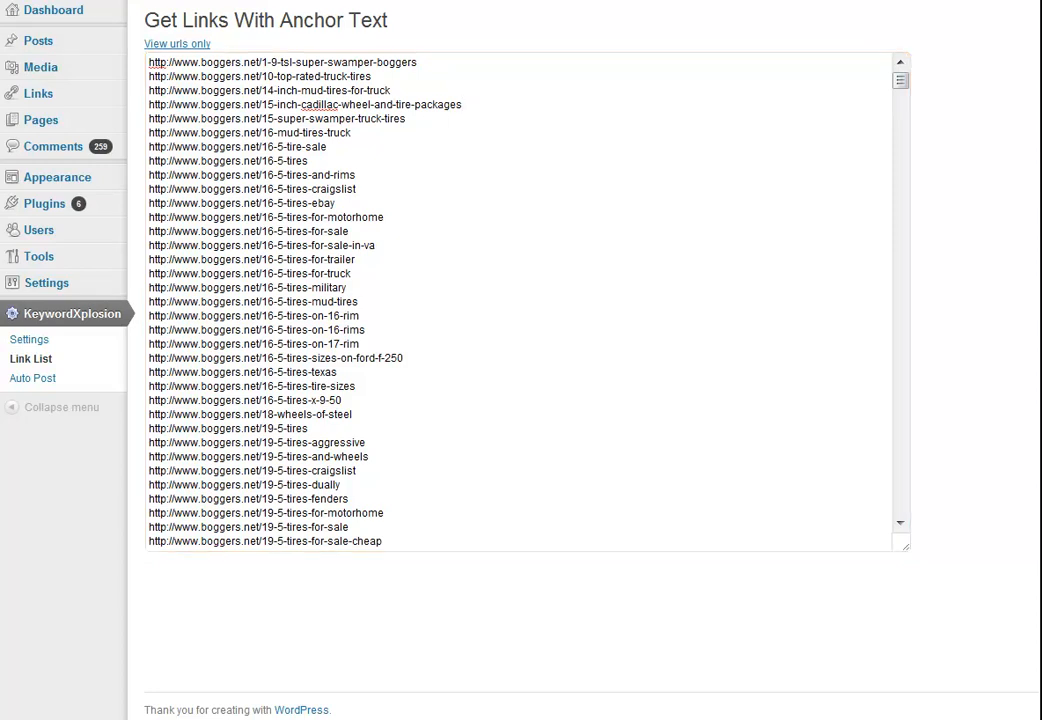
pyautogui.click(29, 339)
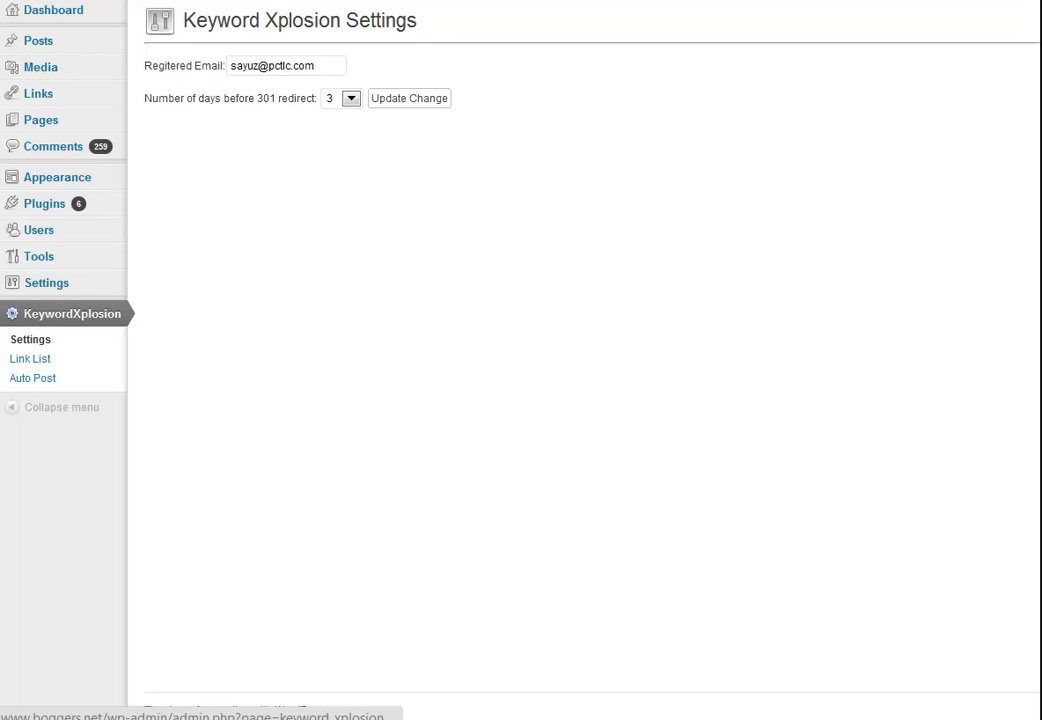
pyautogui.moveTo(76, 323)
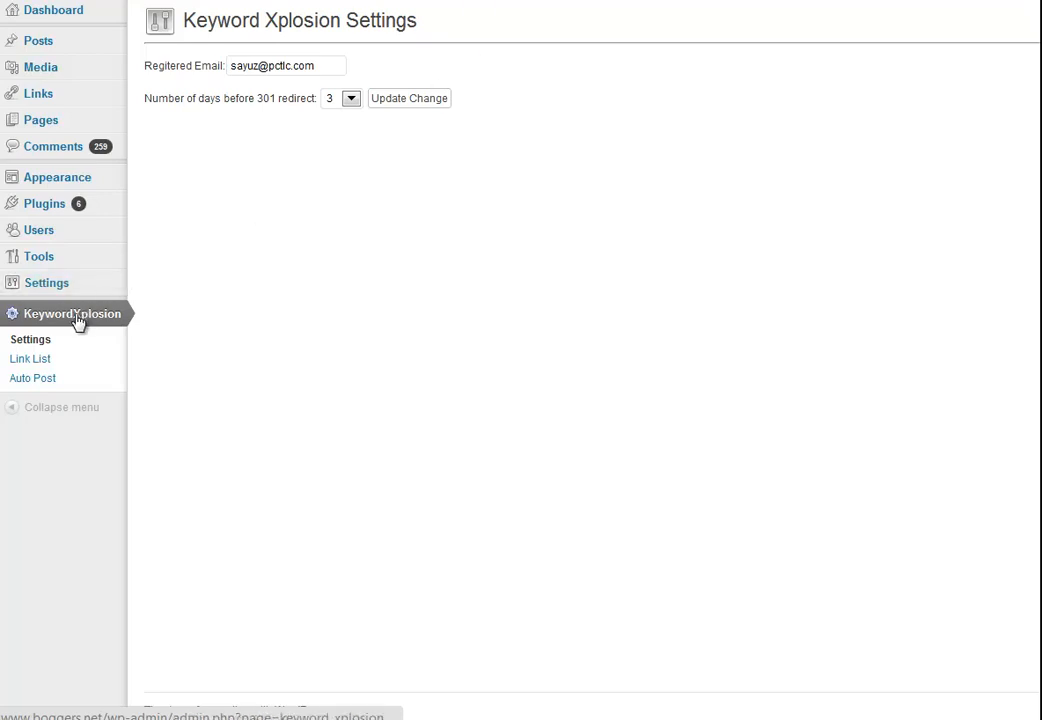
pyautogui.moveTo(65, 323)
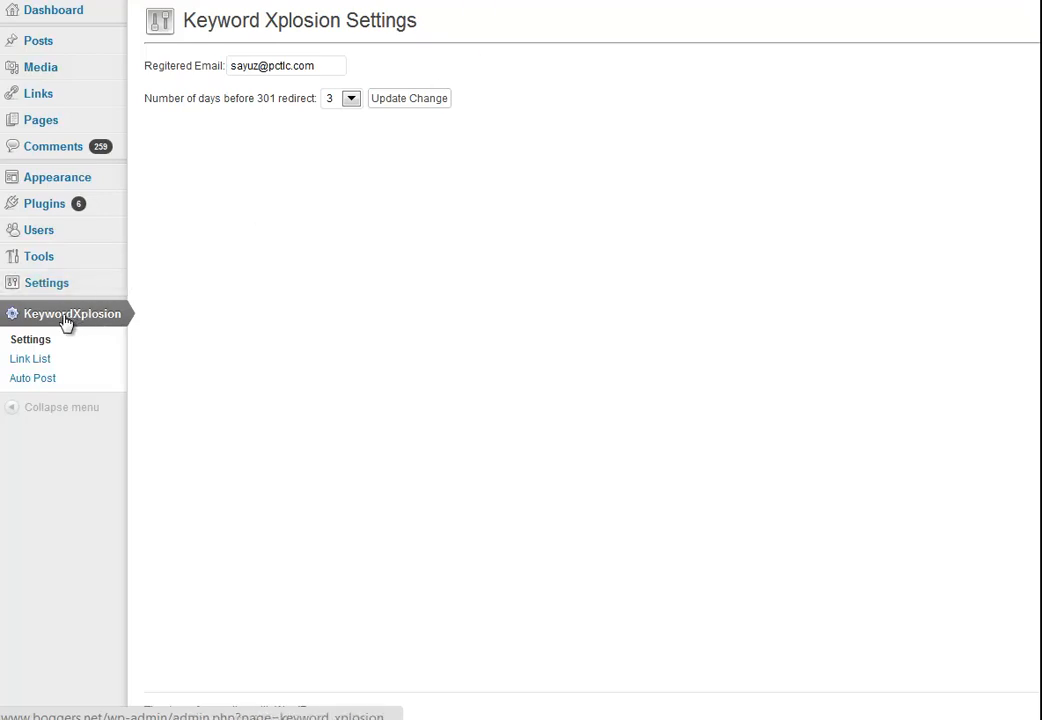
pyautogui.moveTo(329, 295)
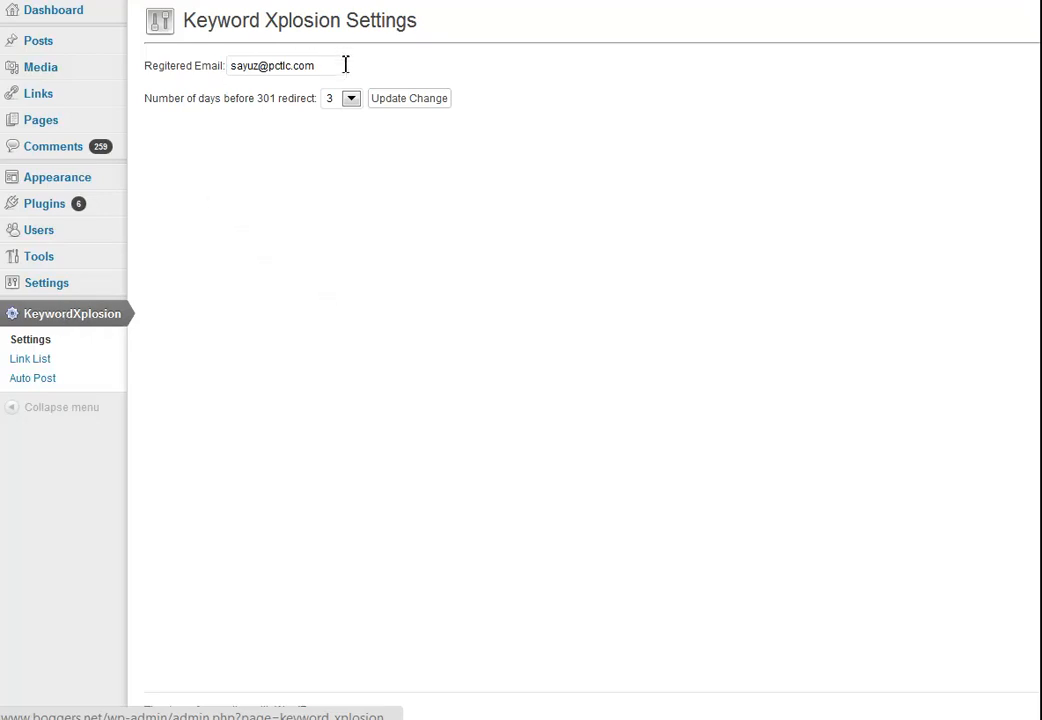
pyautogui.doubleClick(250, 65)
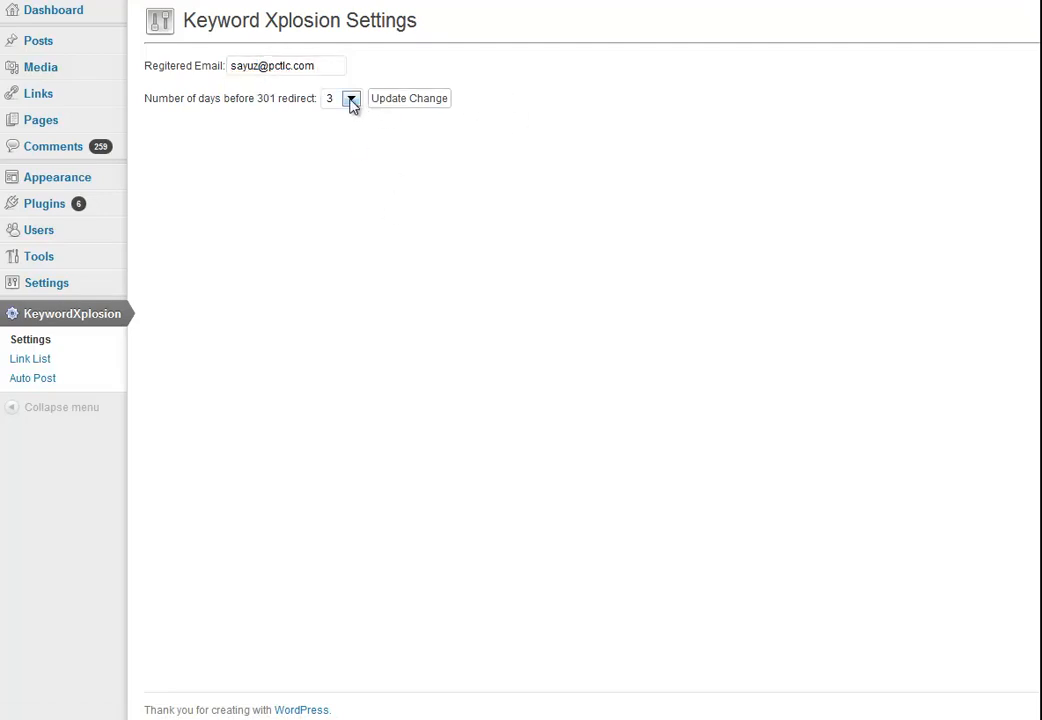
pyautogui.click(351, 98)
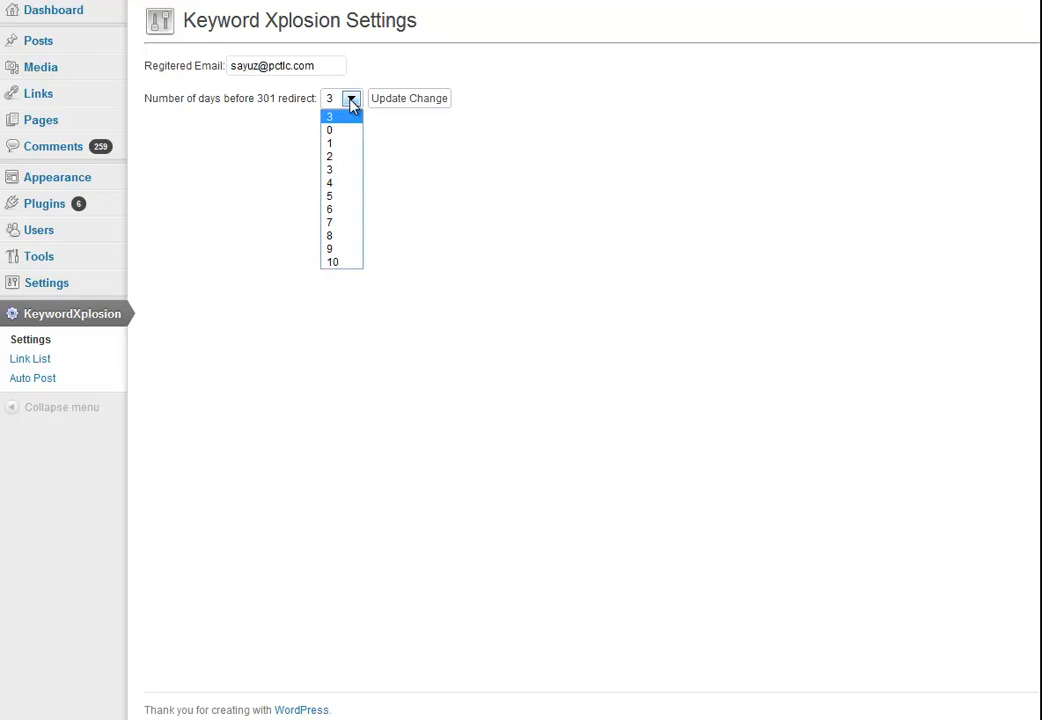
pyautogui.moveTo(415, 151)
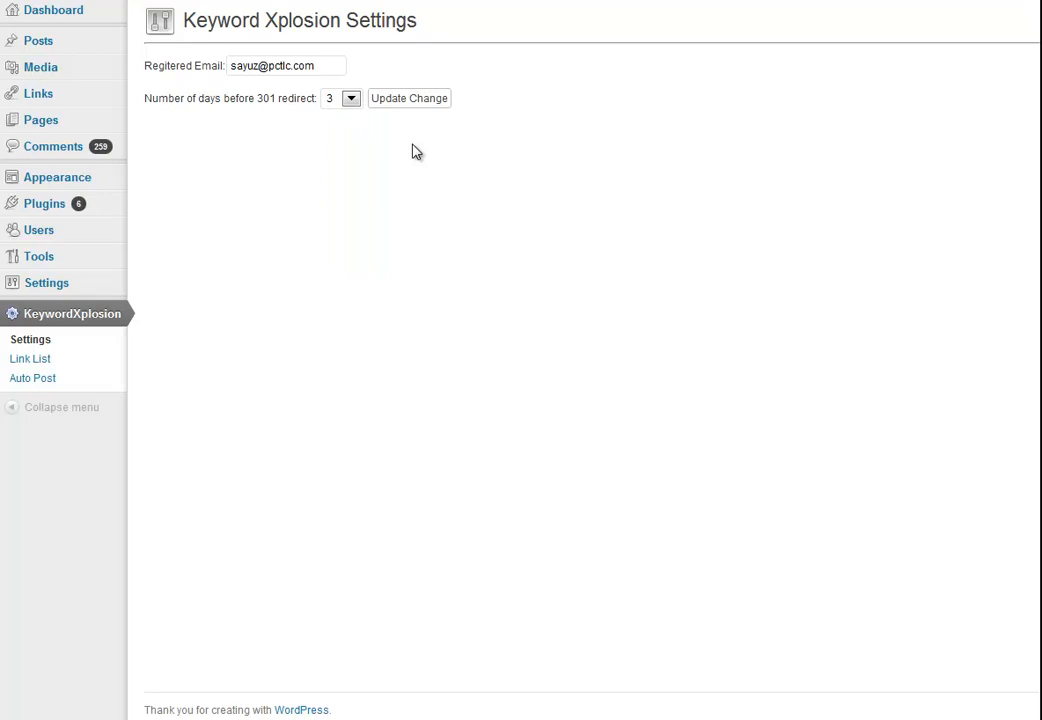
pyautogui.moveTo(403, 280)
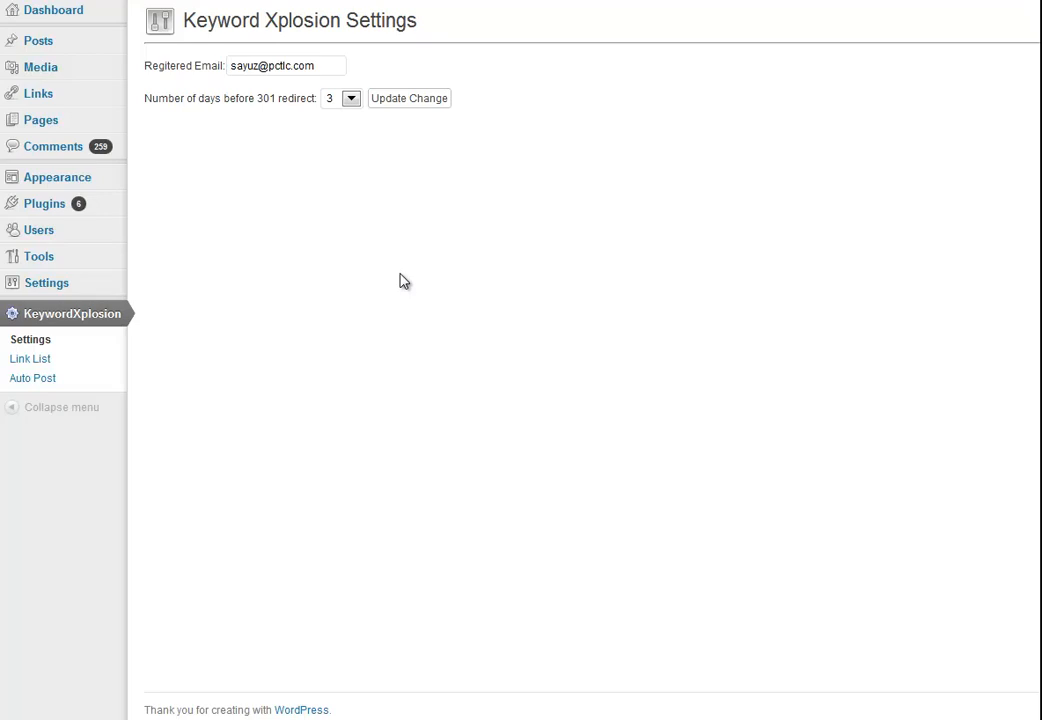
pyautogui.moveTo(296, 153)
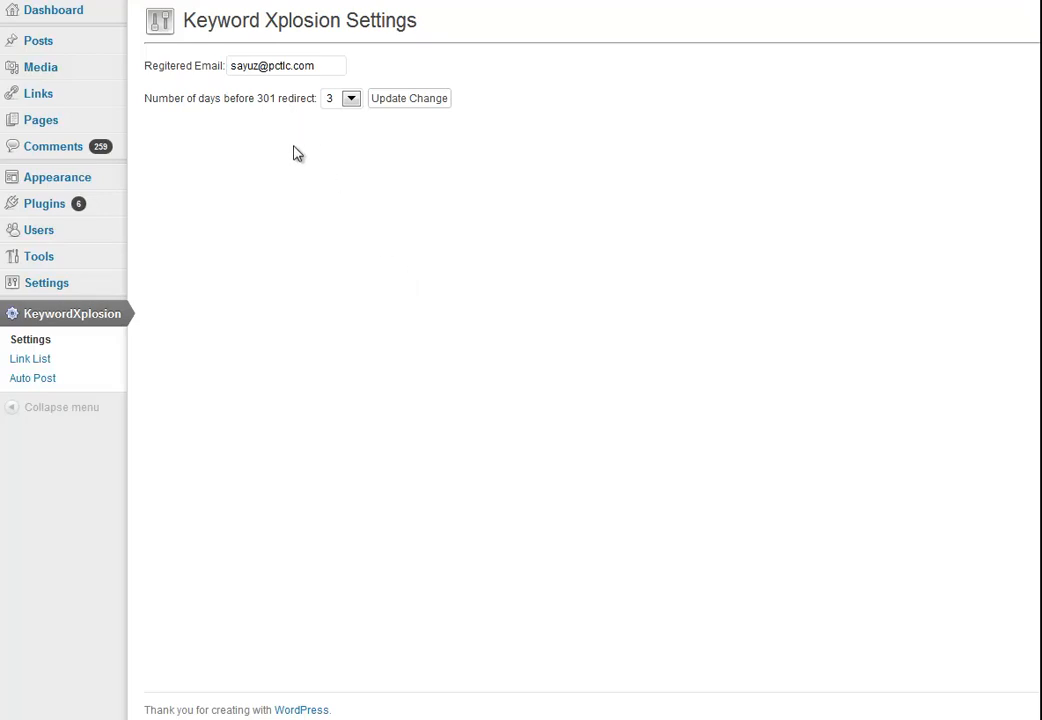
pyautogui.moveTo(187, 339)
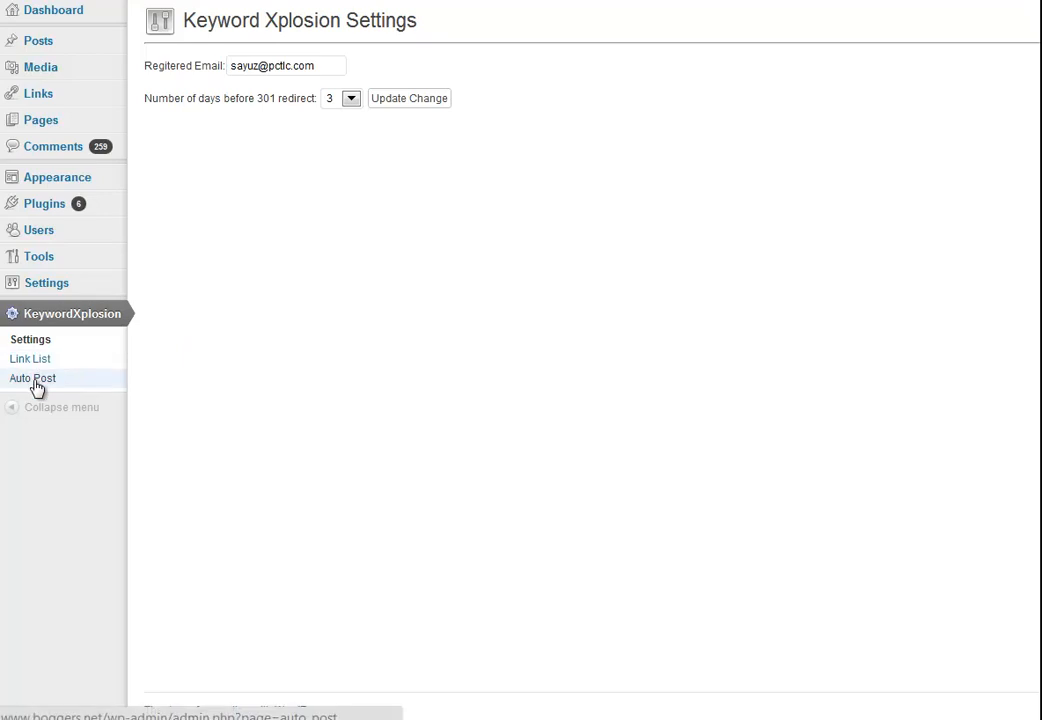
pyautogui.click(33, 378)
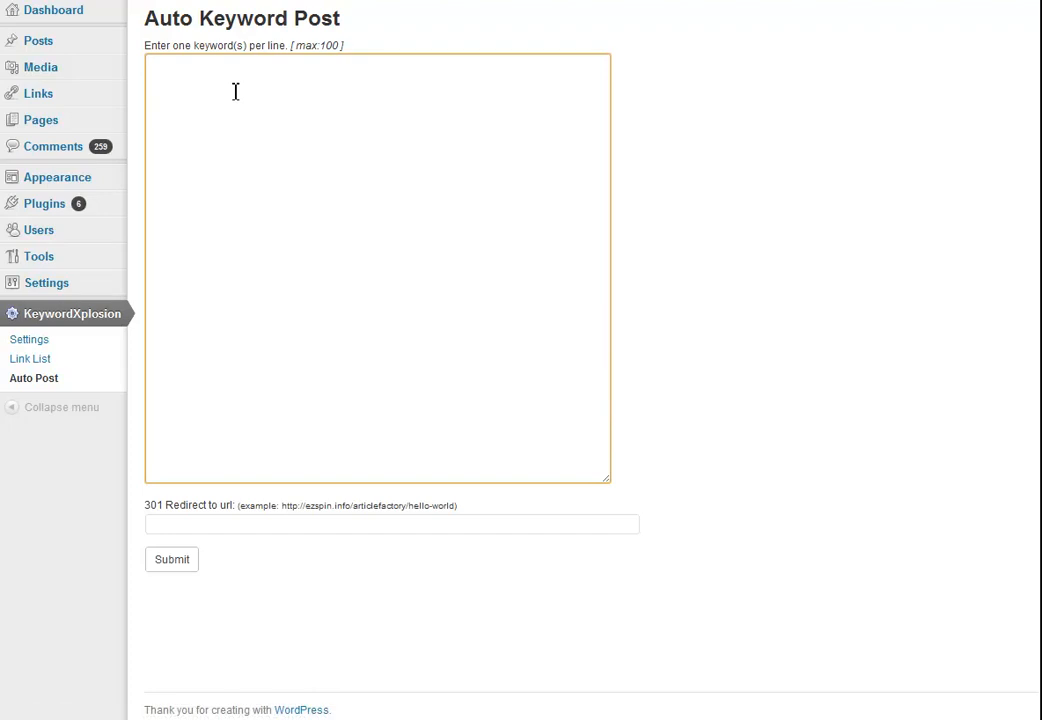
pyautogui.write('best b')
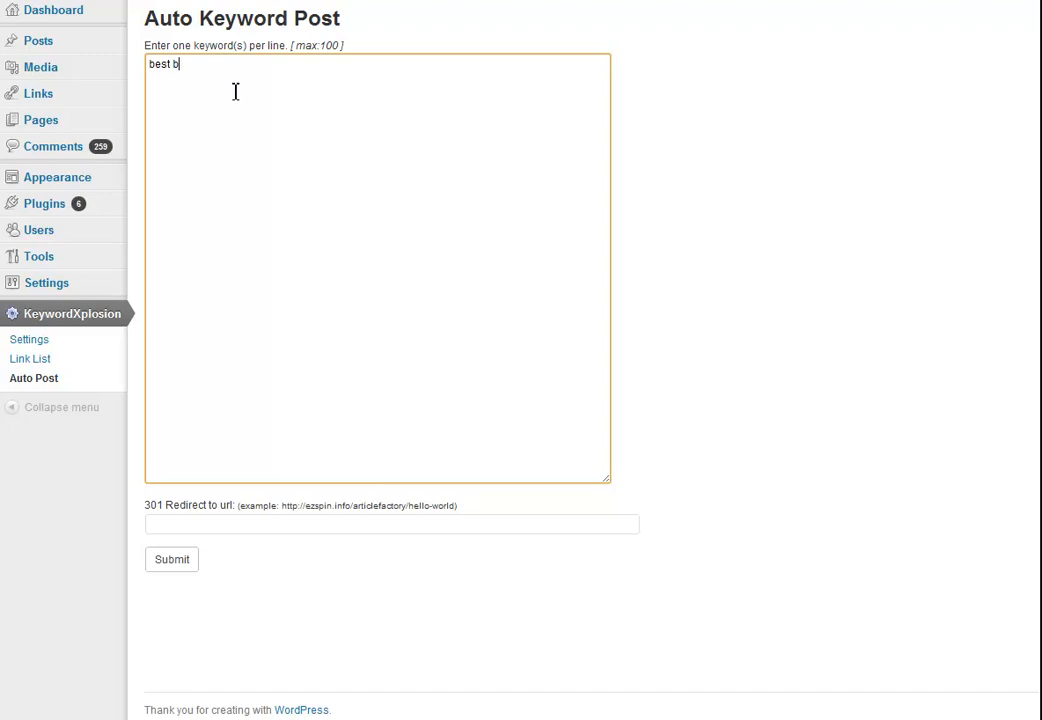
pyautogui.write('ogger tires')
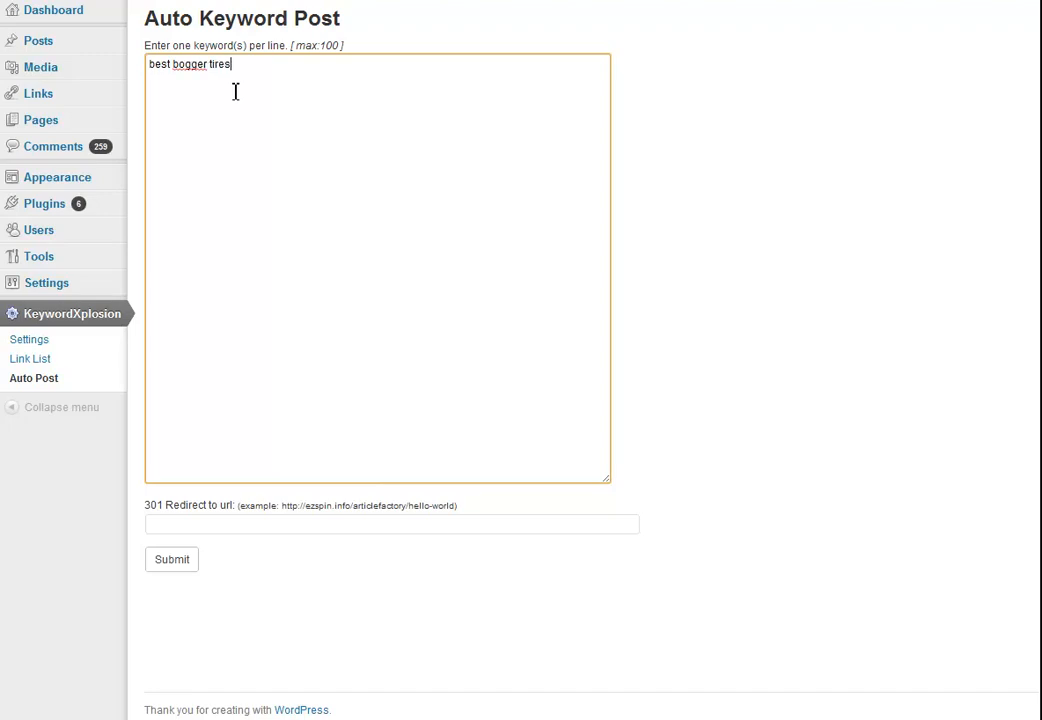
pyautogui.write('for sand')
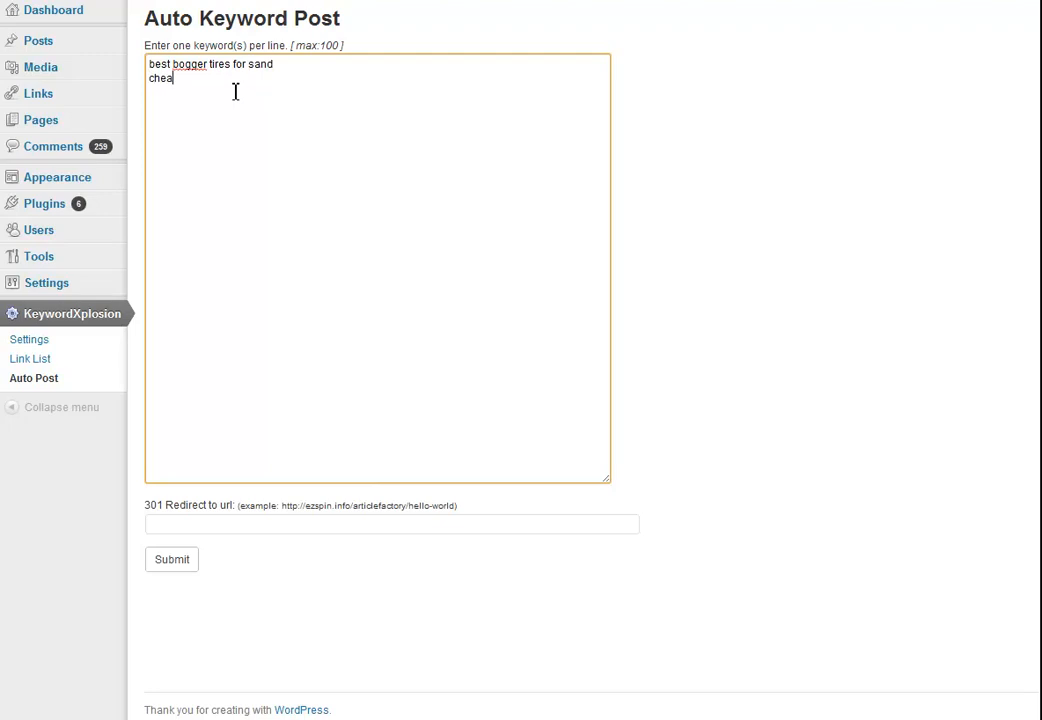
pyautogui.write('p b')
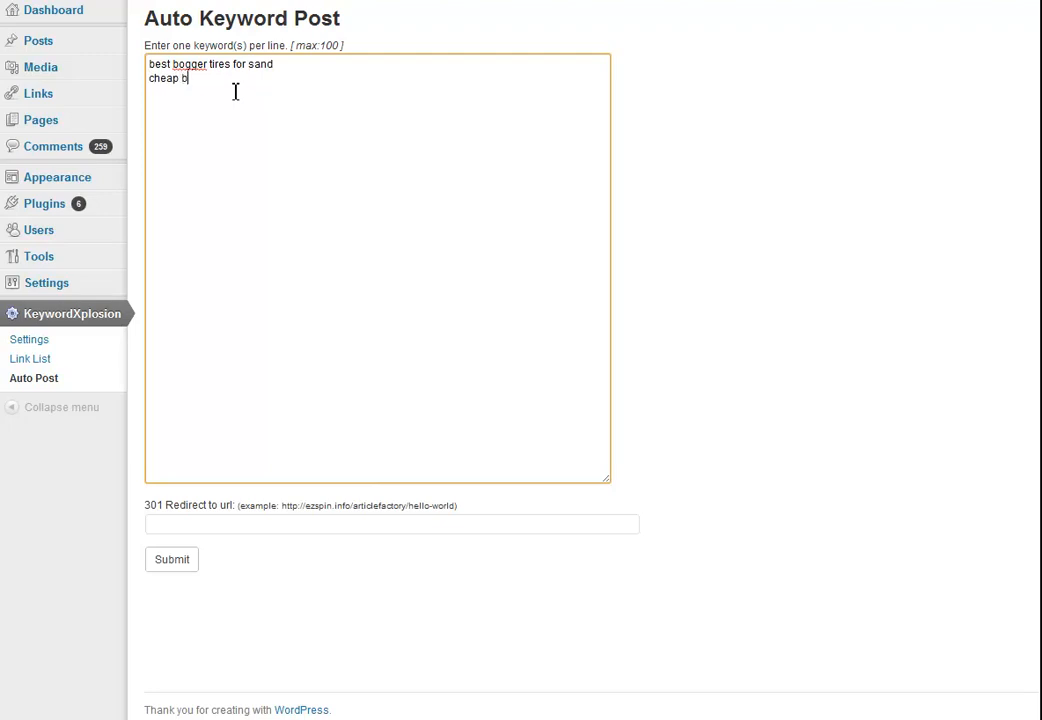
pyautogui.write('ogger tires')
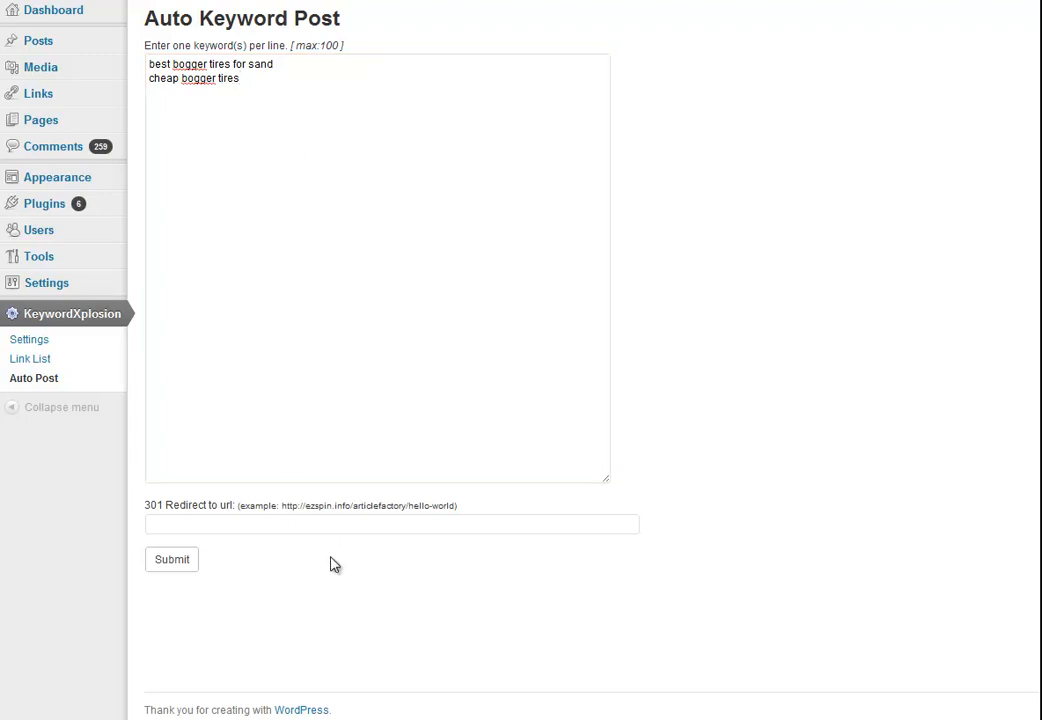
pyautogui.click(171, 559)
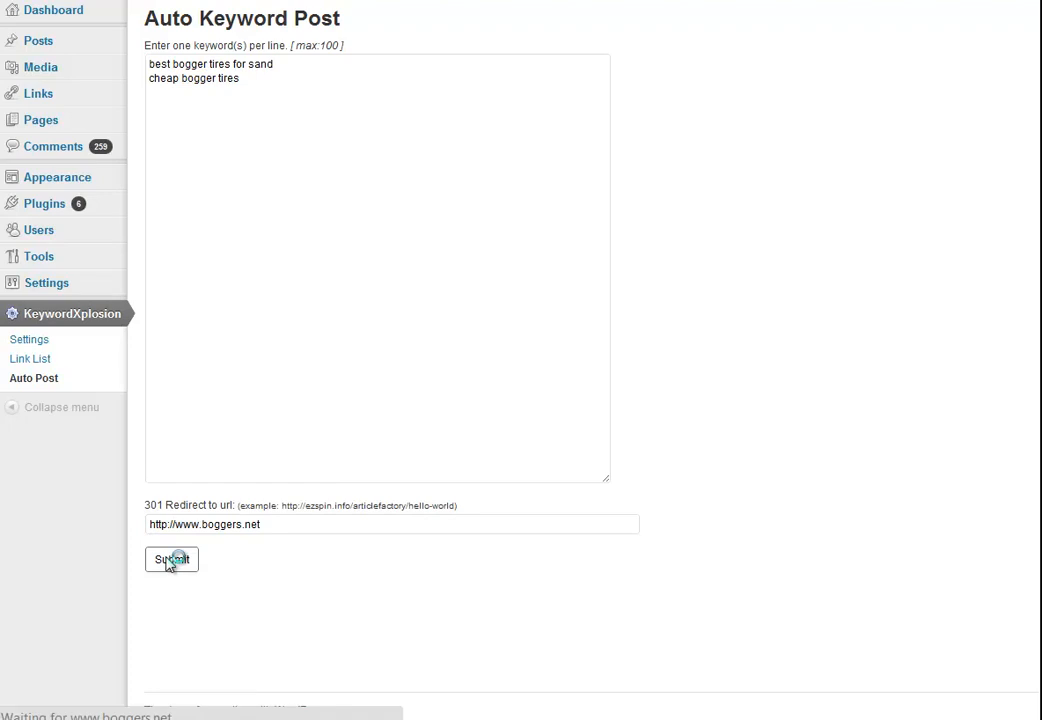
pyautogui.click(171, 559)
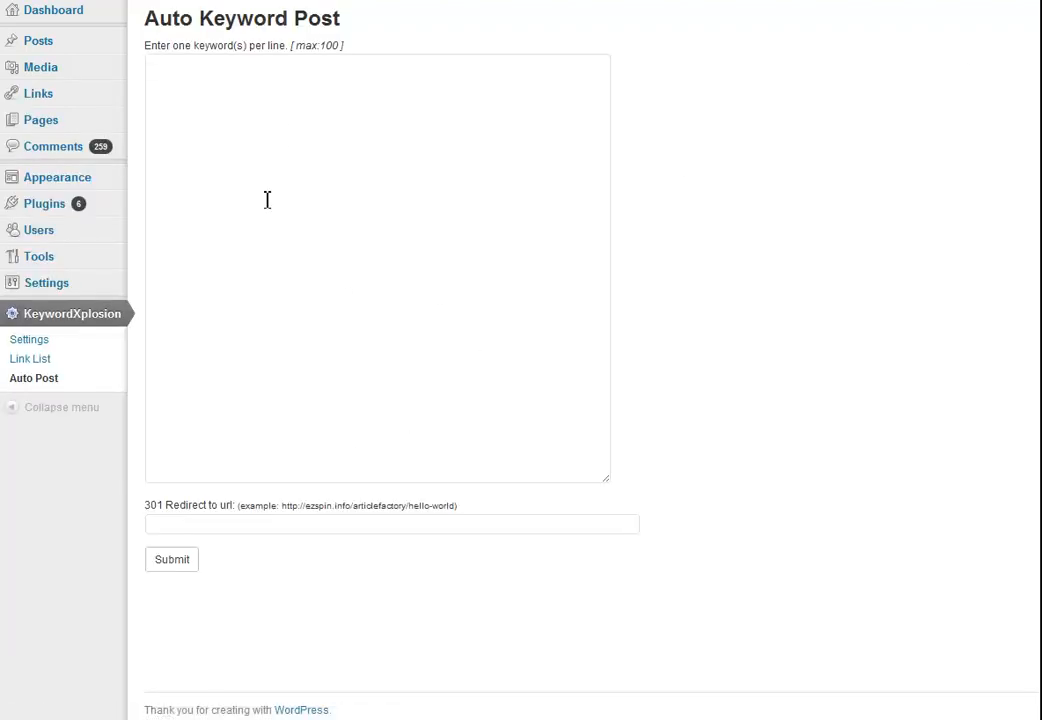
pyautogui.moveTo(267, 544)
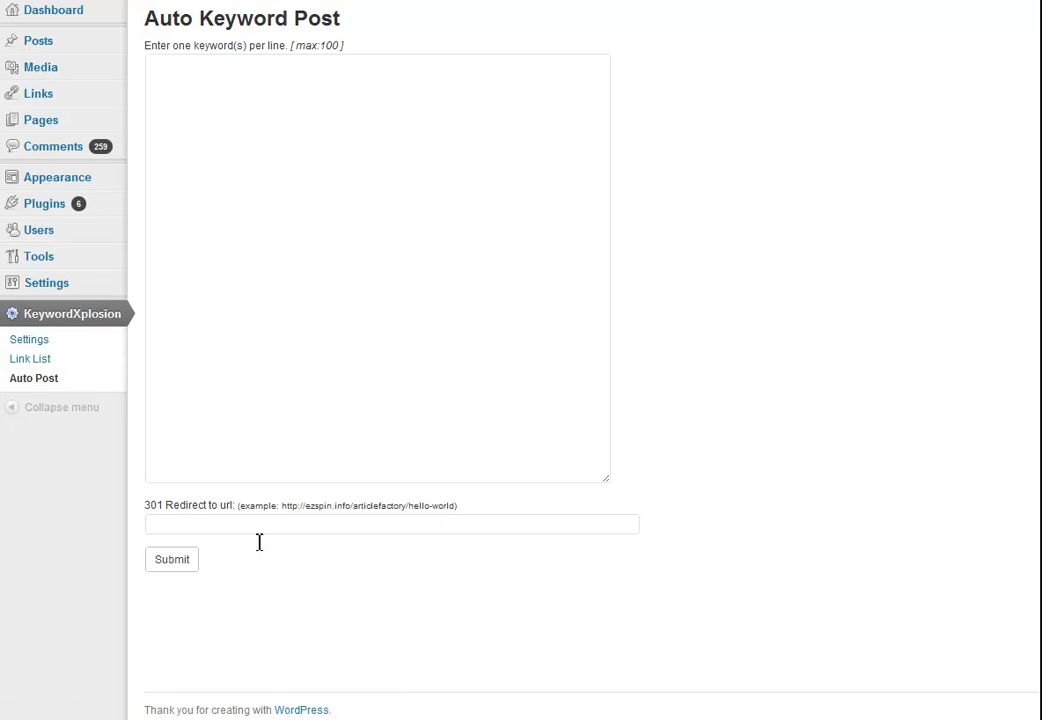
# Type 'keyword' as the first line of the emptied keywords text area.
pyautogui.click(205, 90)
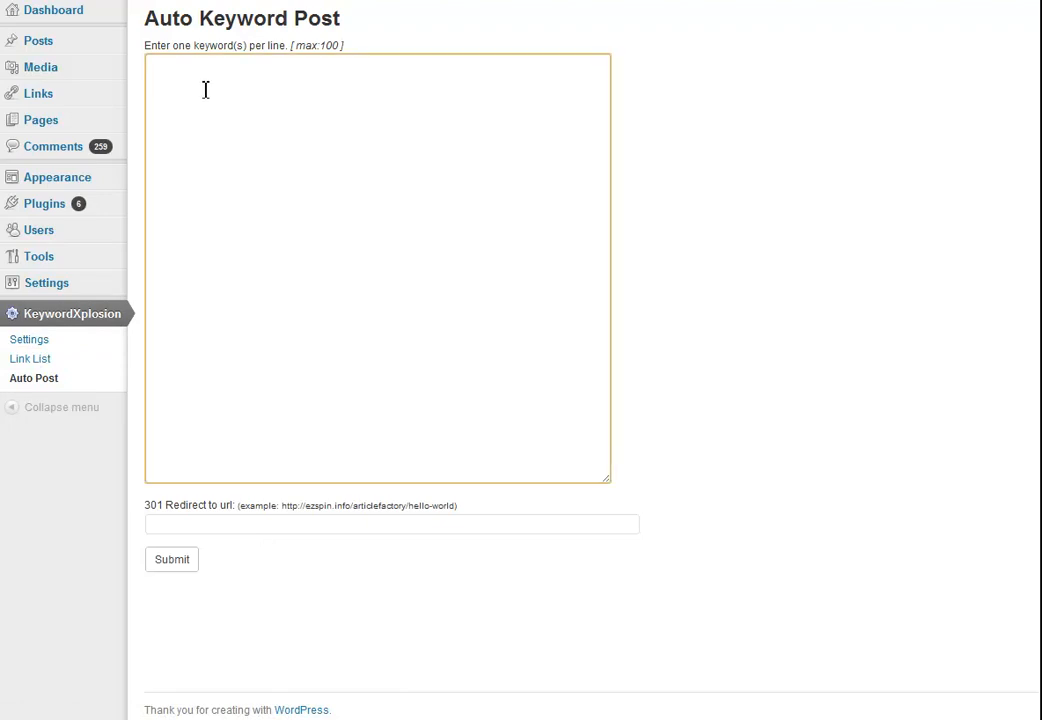
pyautogui.write('keyword')
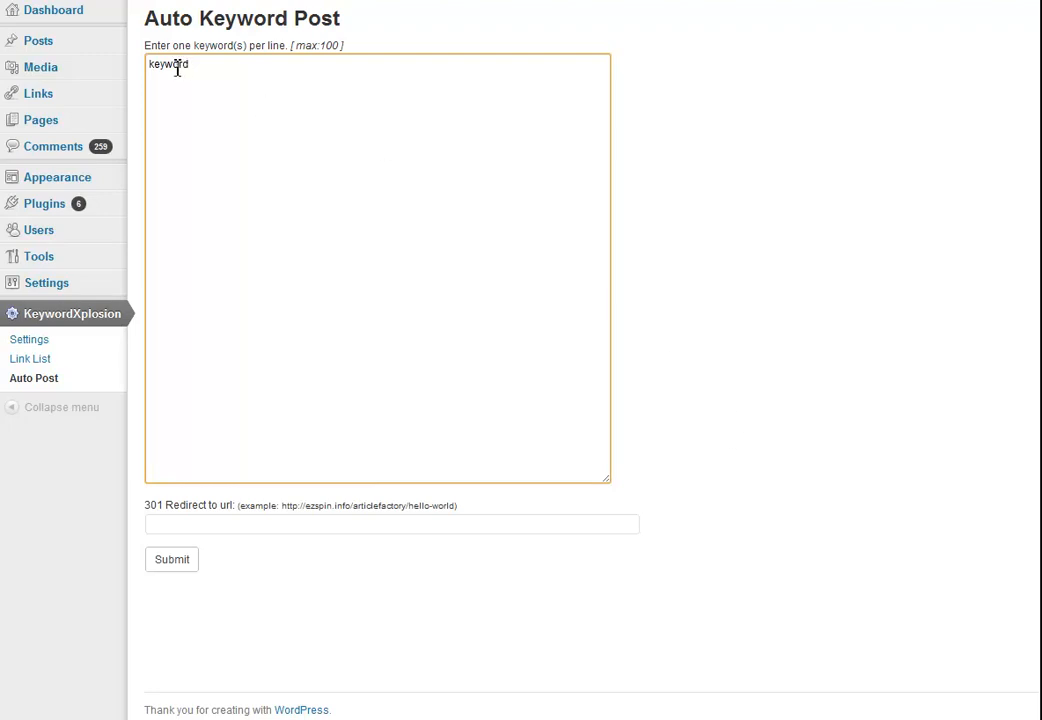
pyautogui.moveTo(950, 312)
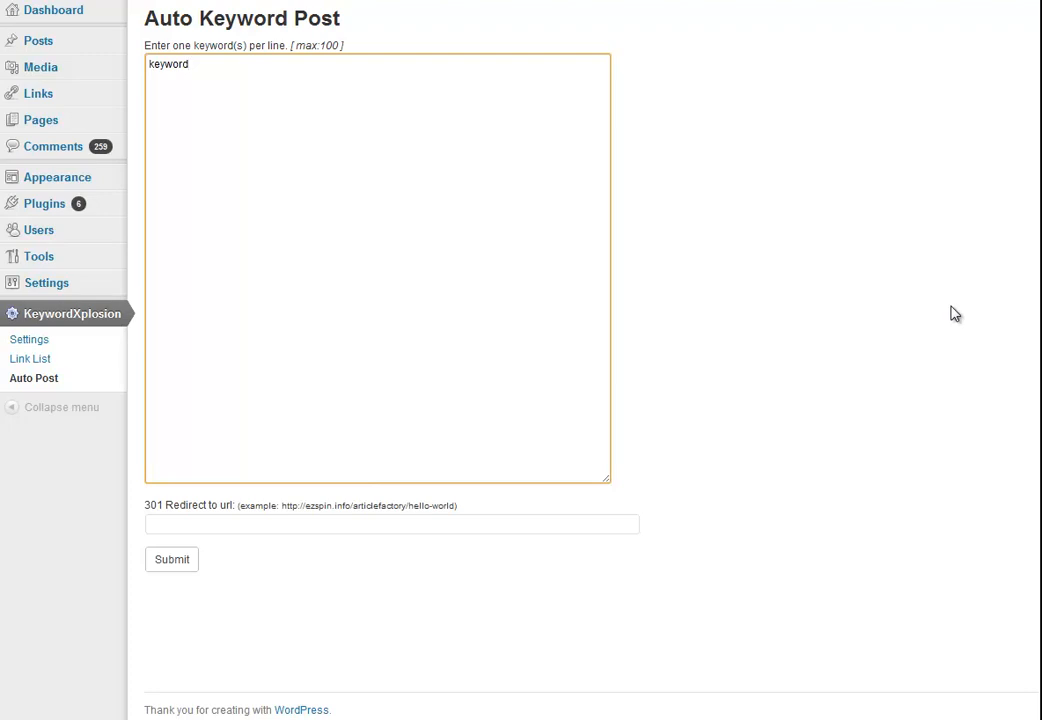
pyautogui.moveTo(783, 230)
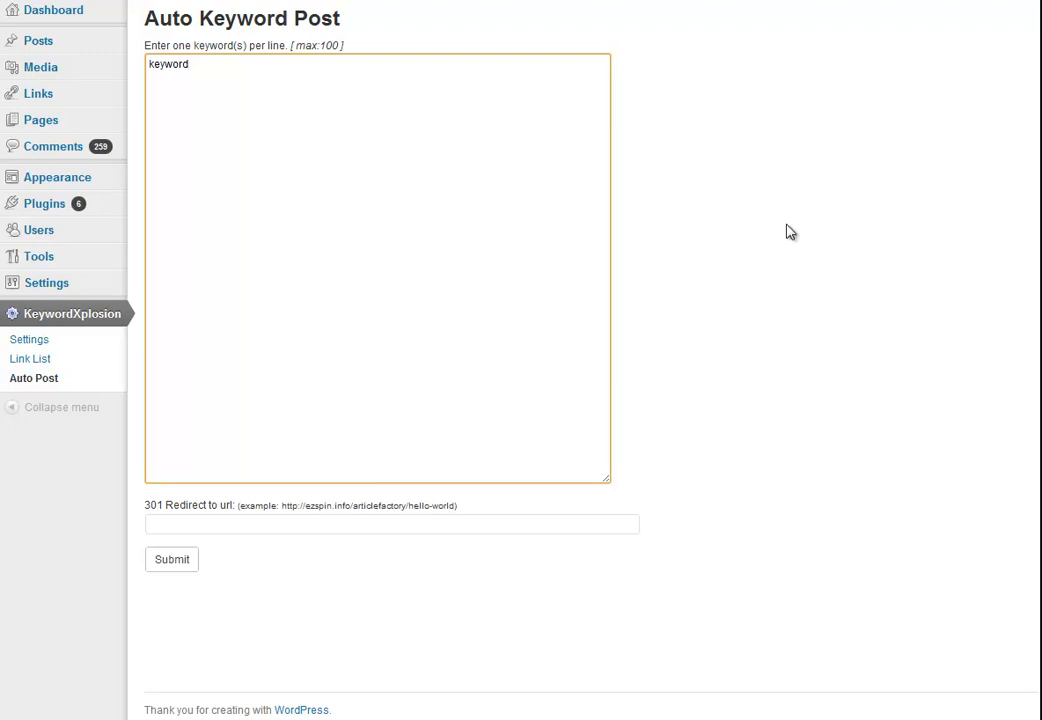